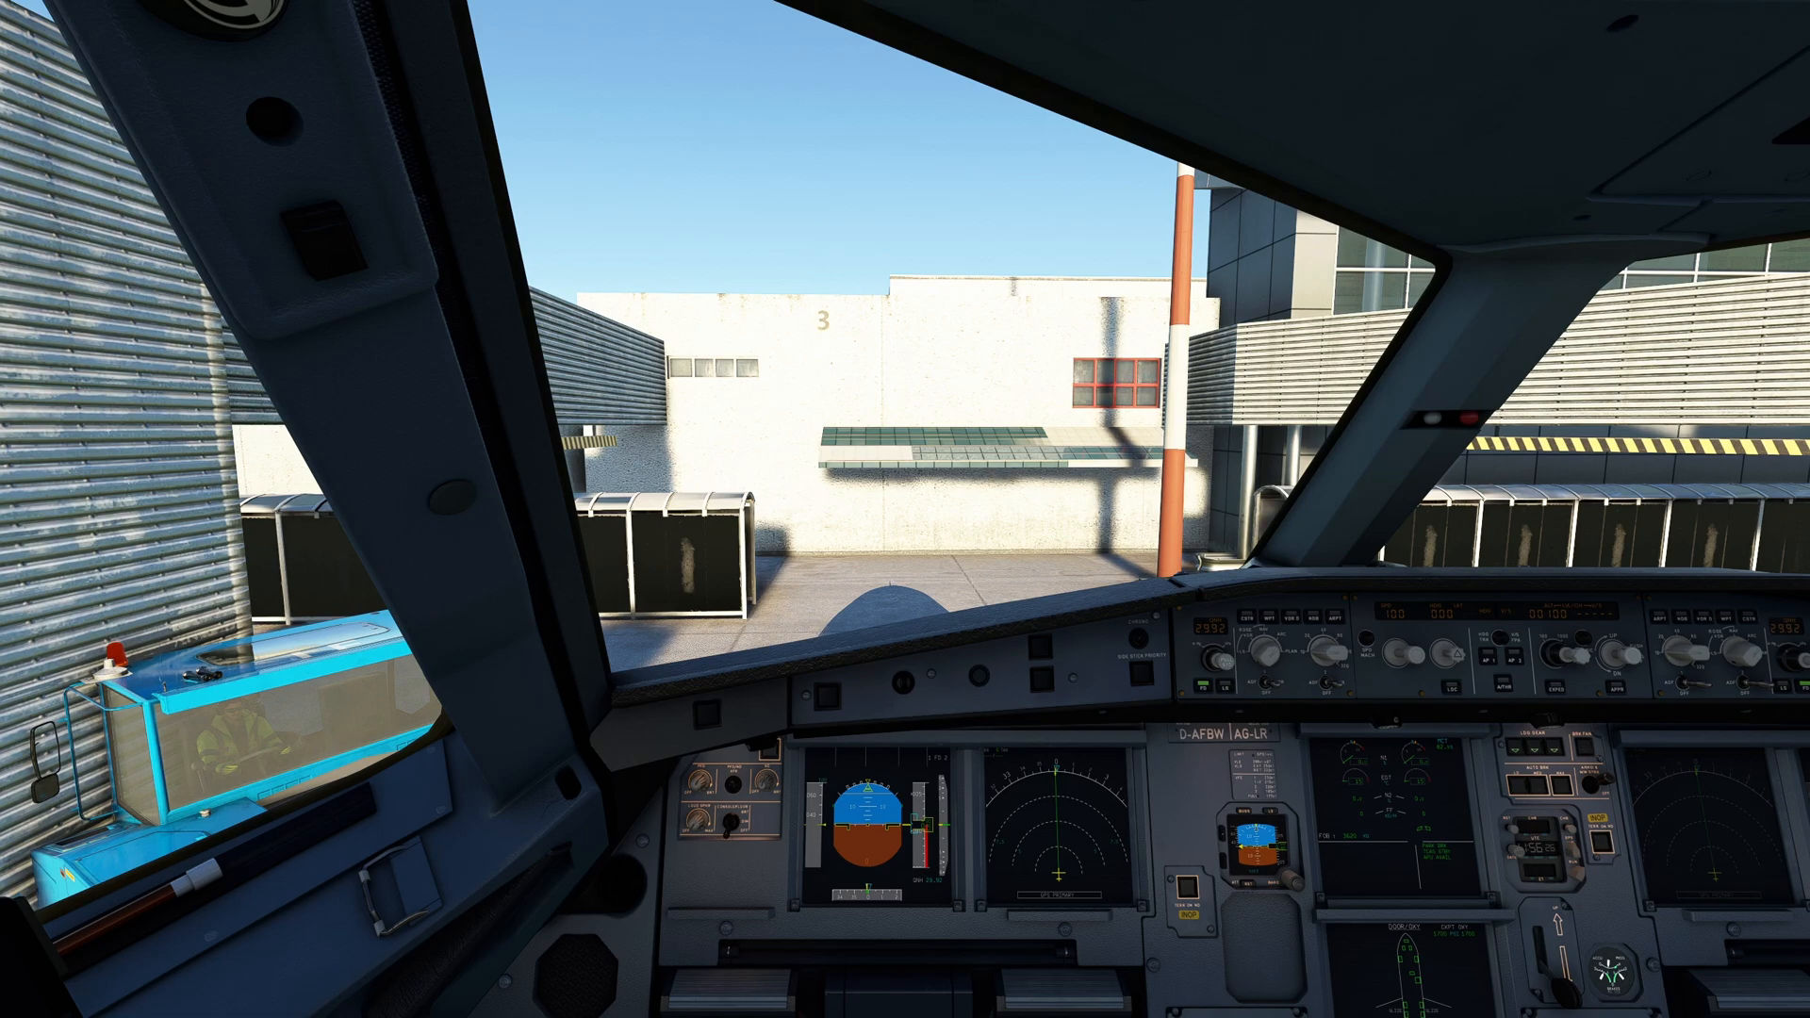
Launch File Explorer from the Start menu's Most used list.
click(16, 1004)
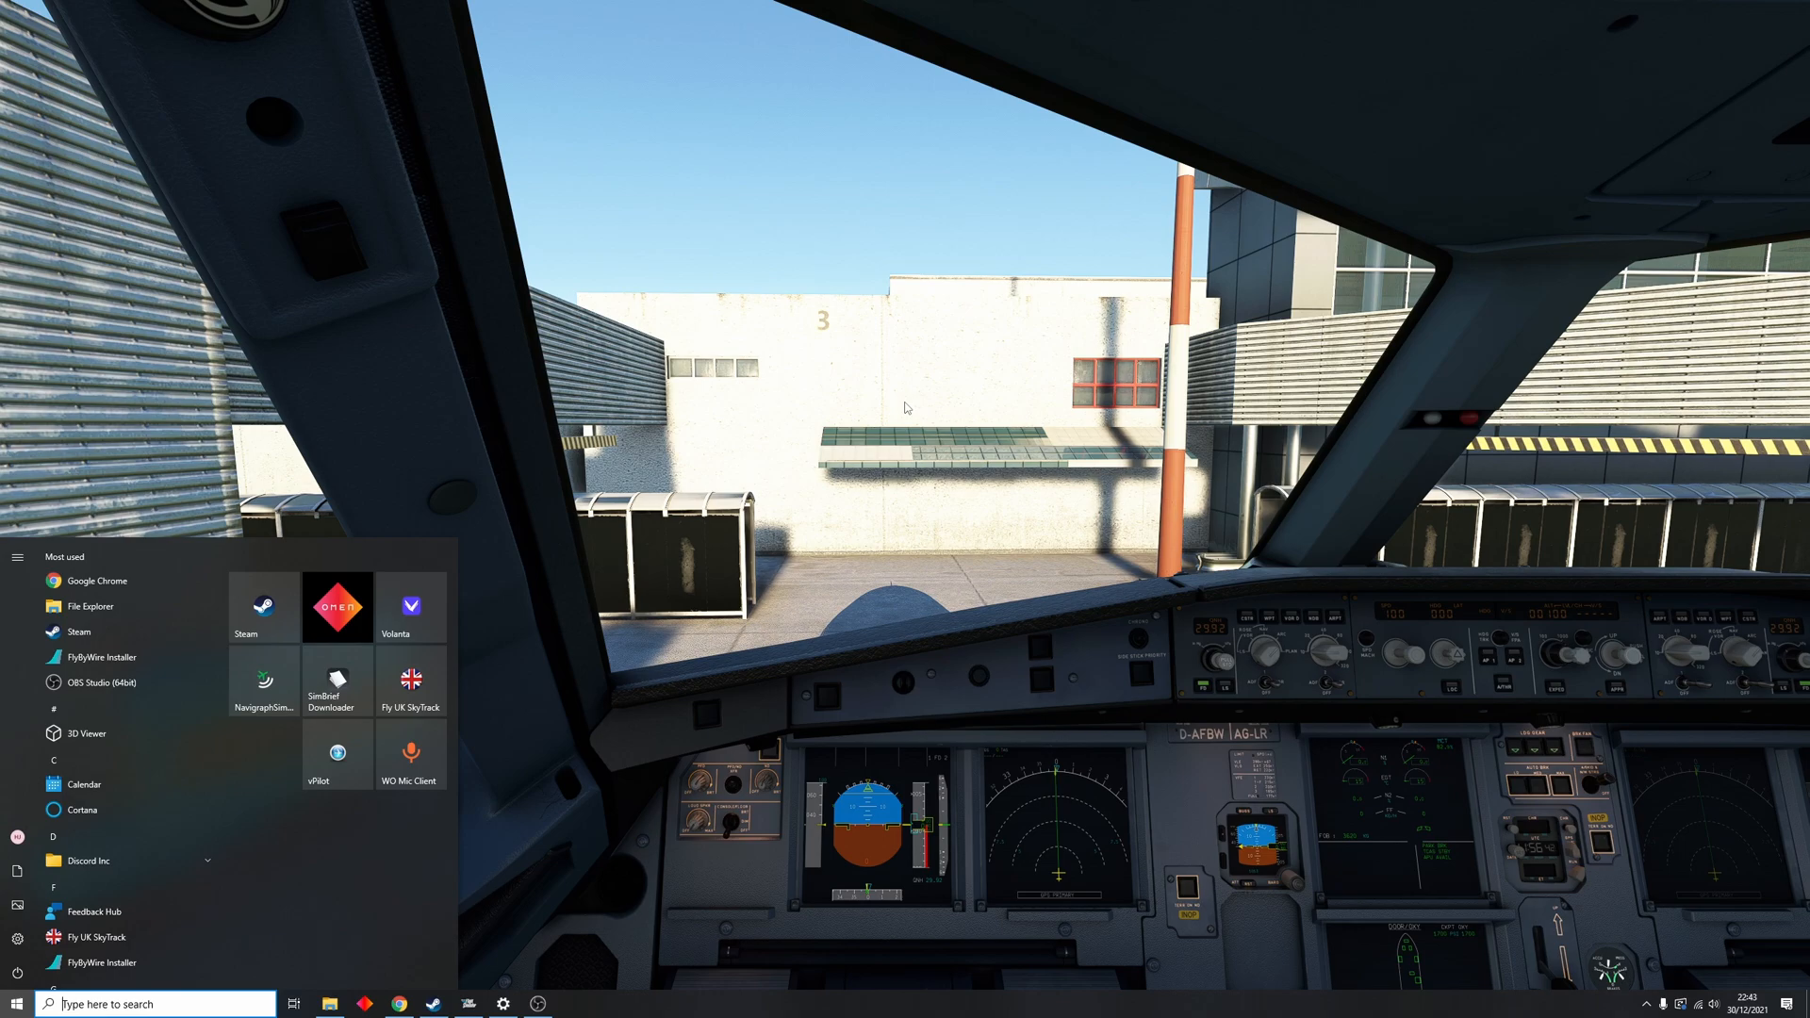
click(329, 1003)
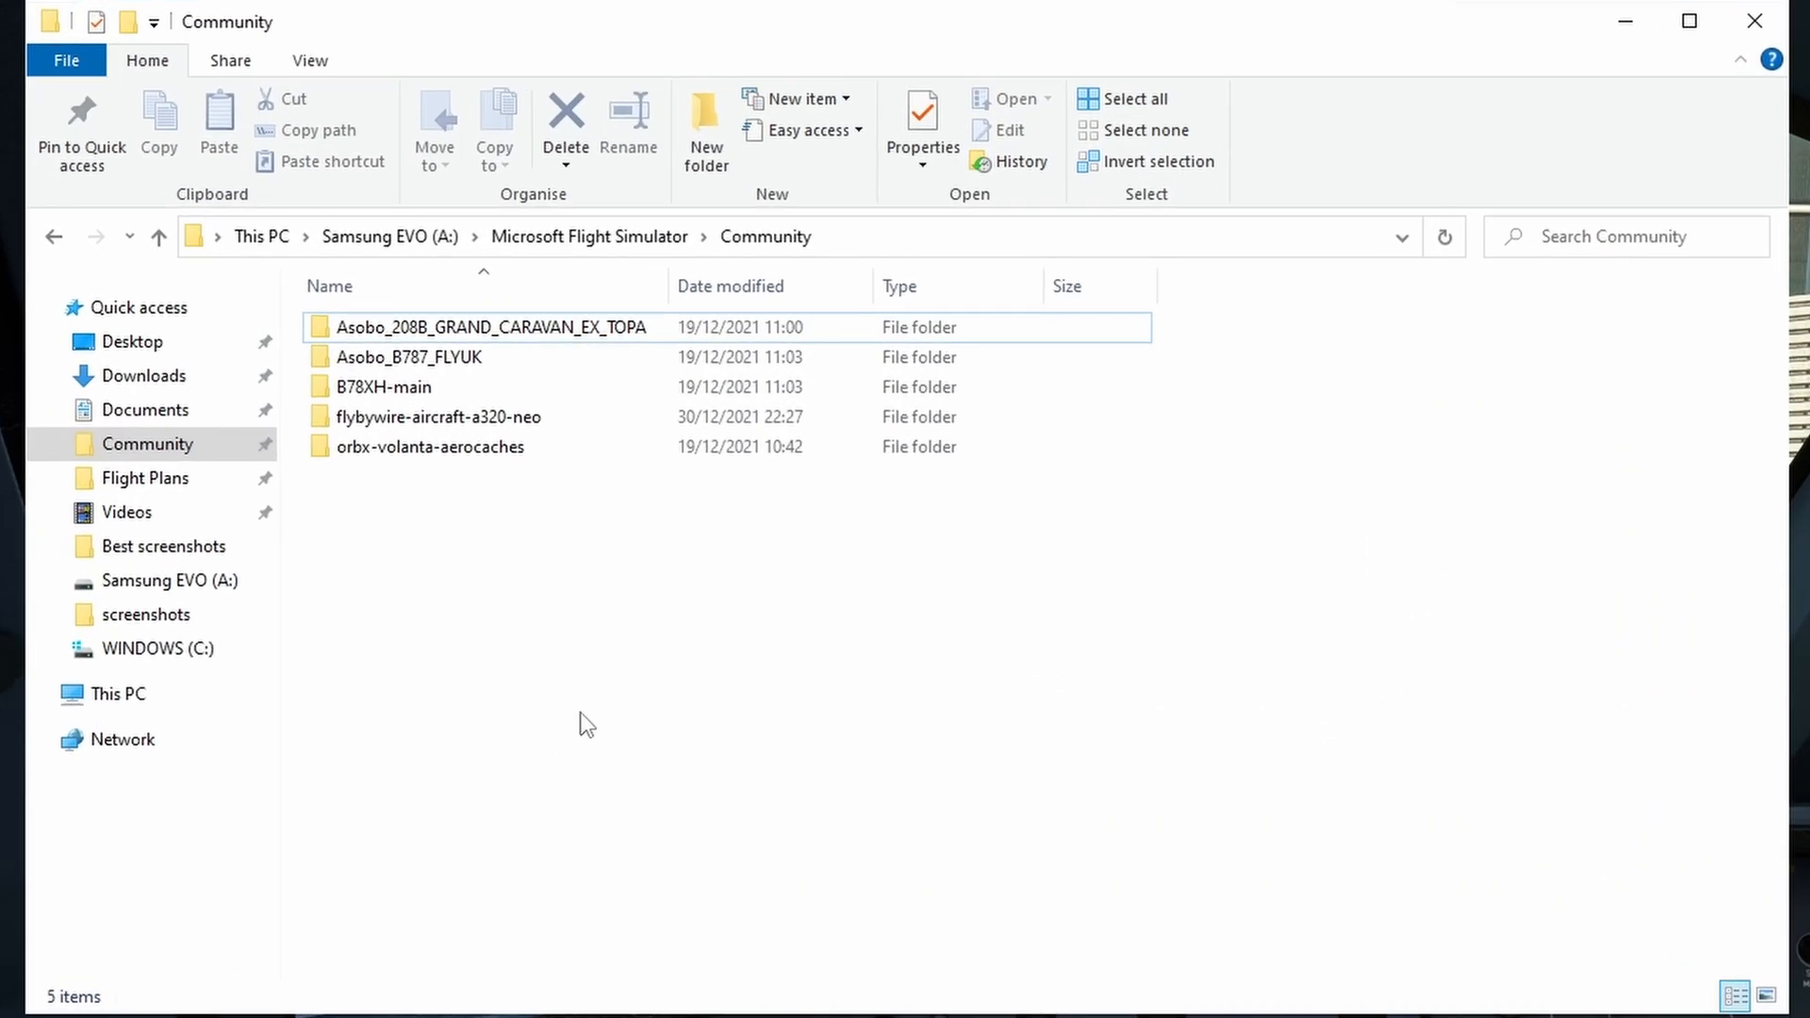
Run the server app from flybywire-aircraft-a320-neo > MCDU SERVER in Community.
click(438, 417)
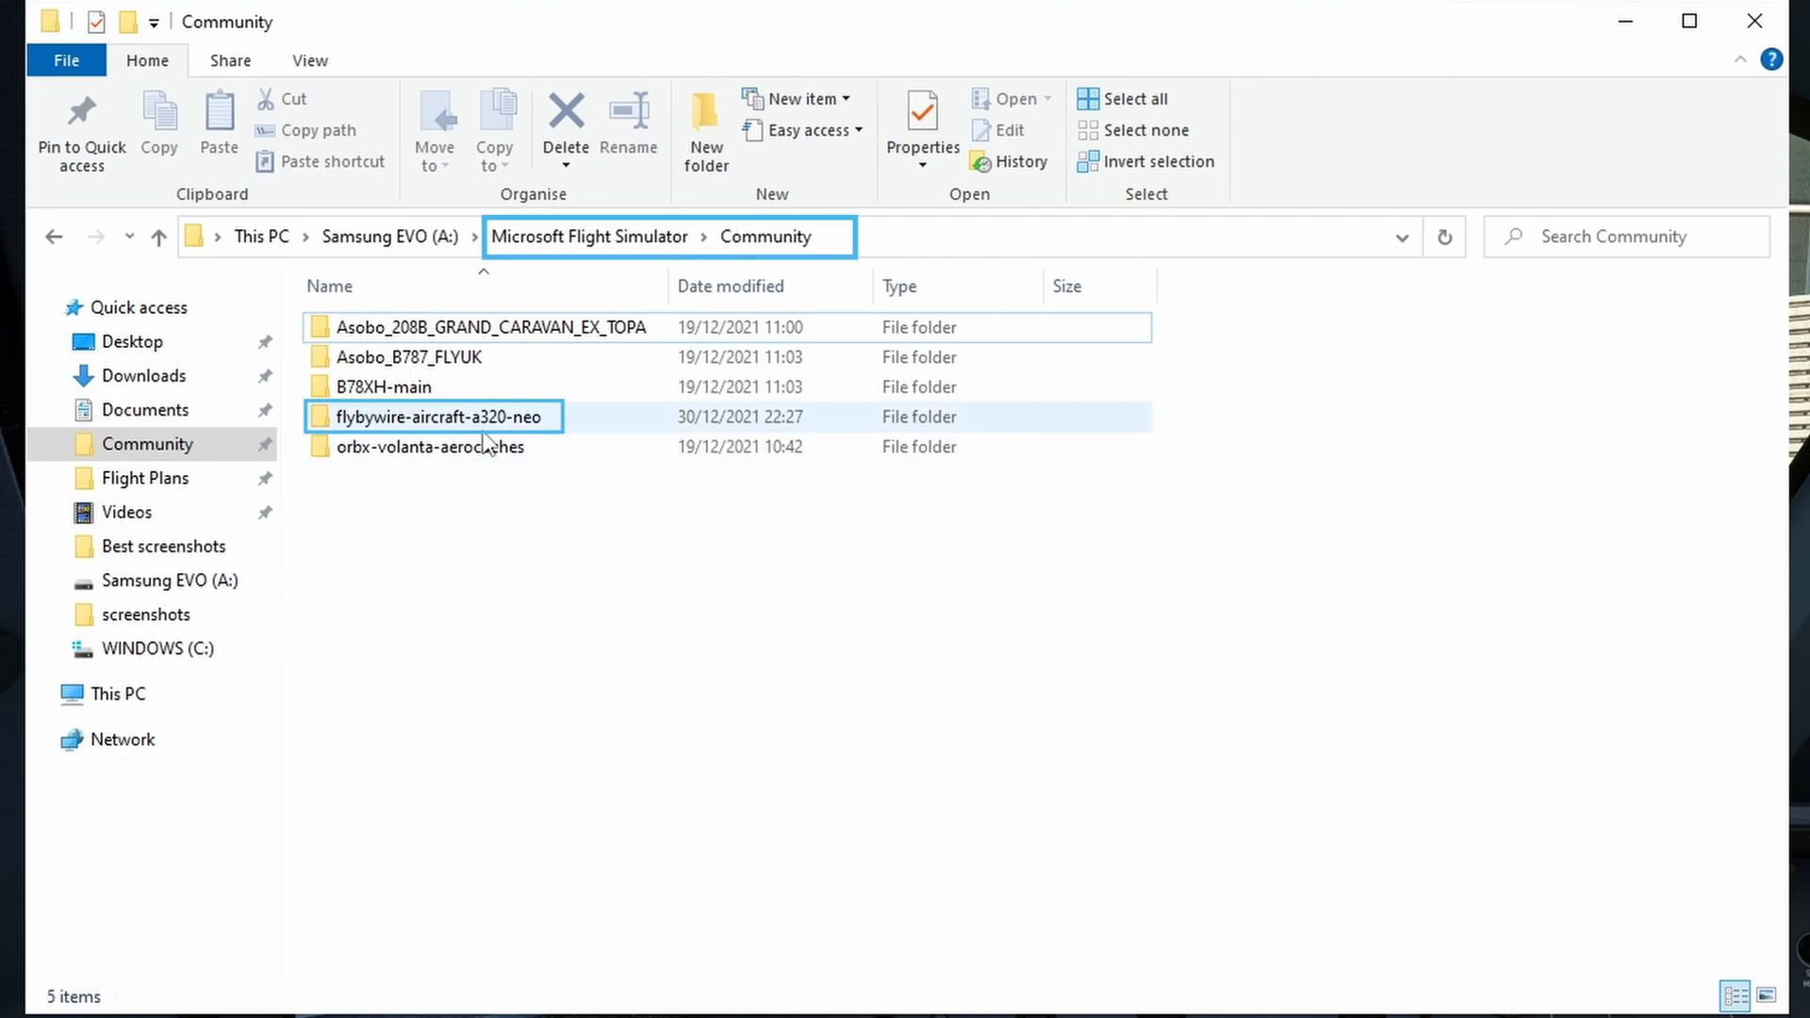
double_click(437, 417)
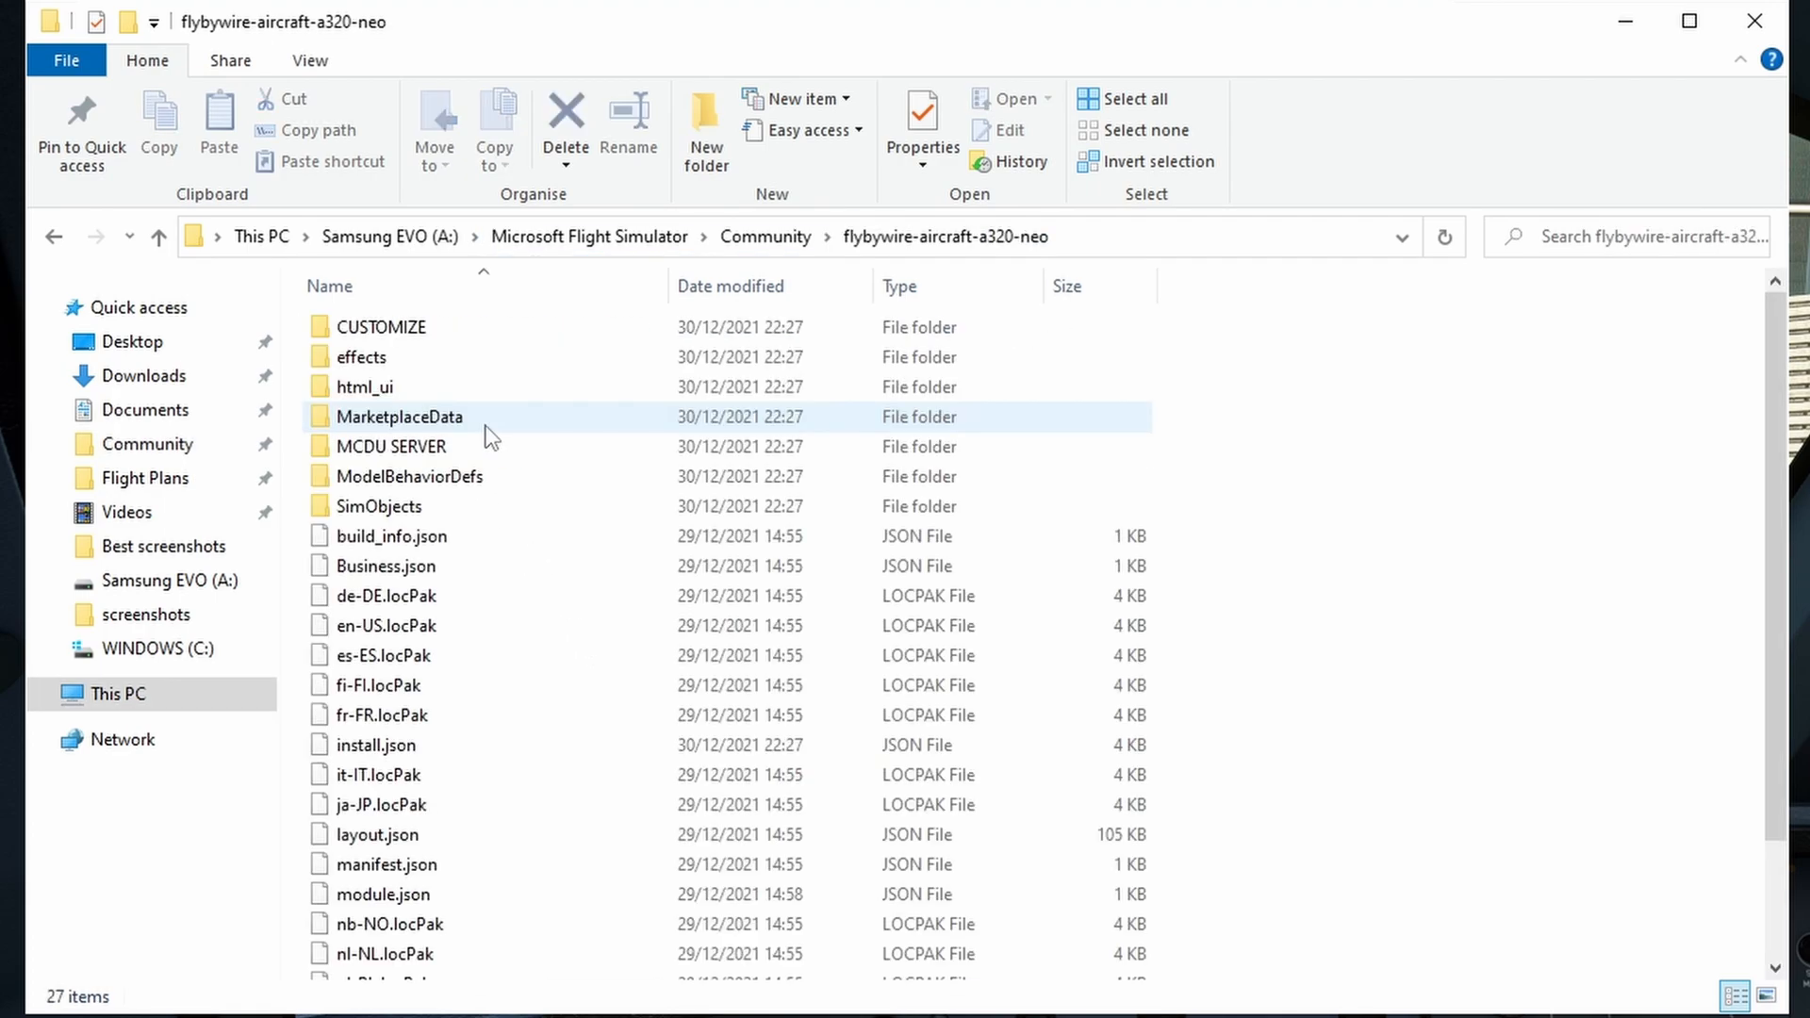
mouse_move(393, 447)
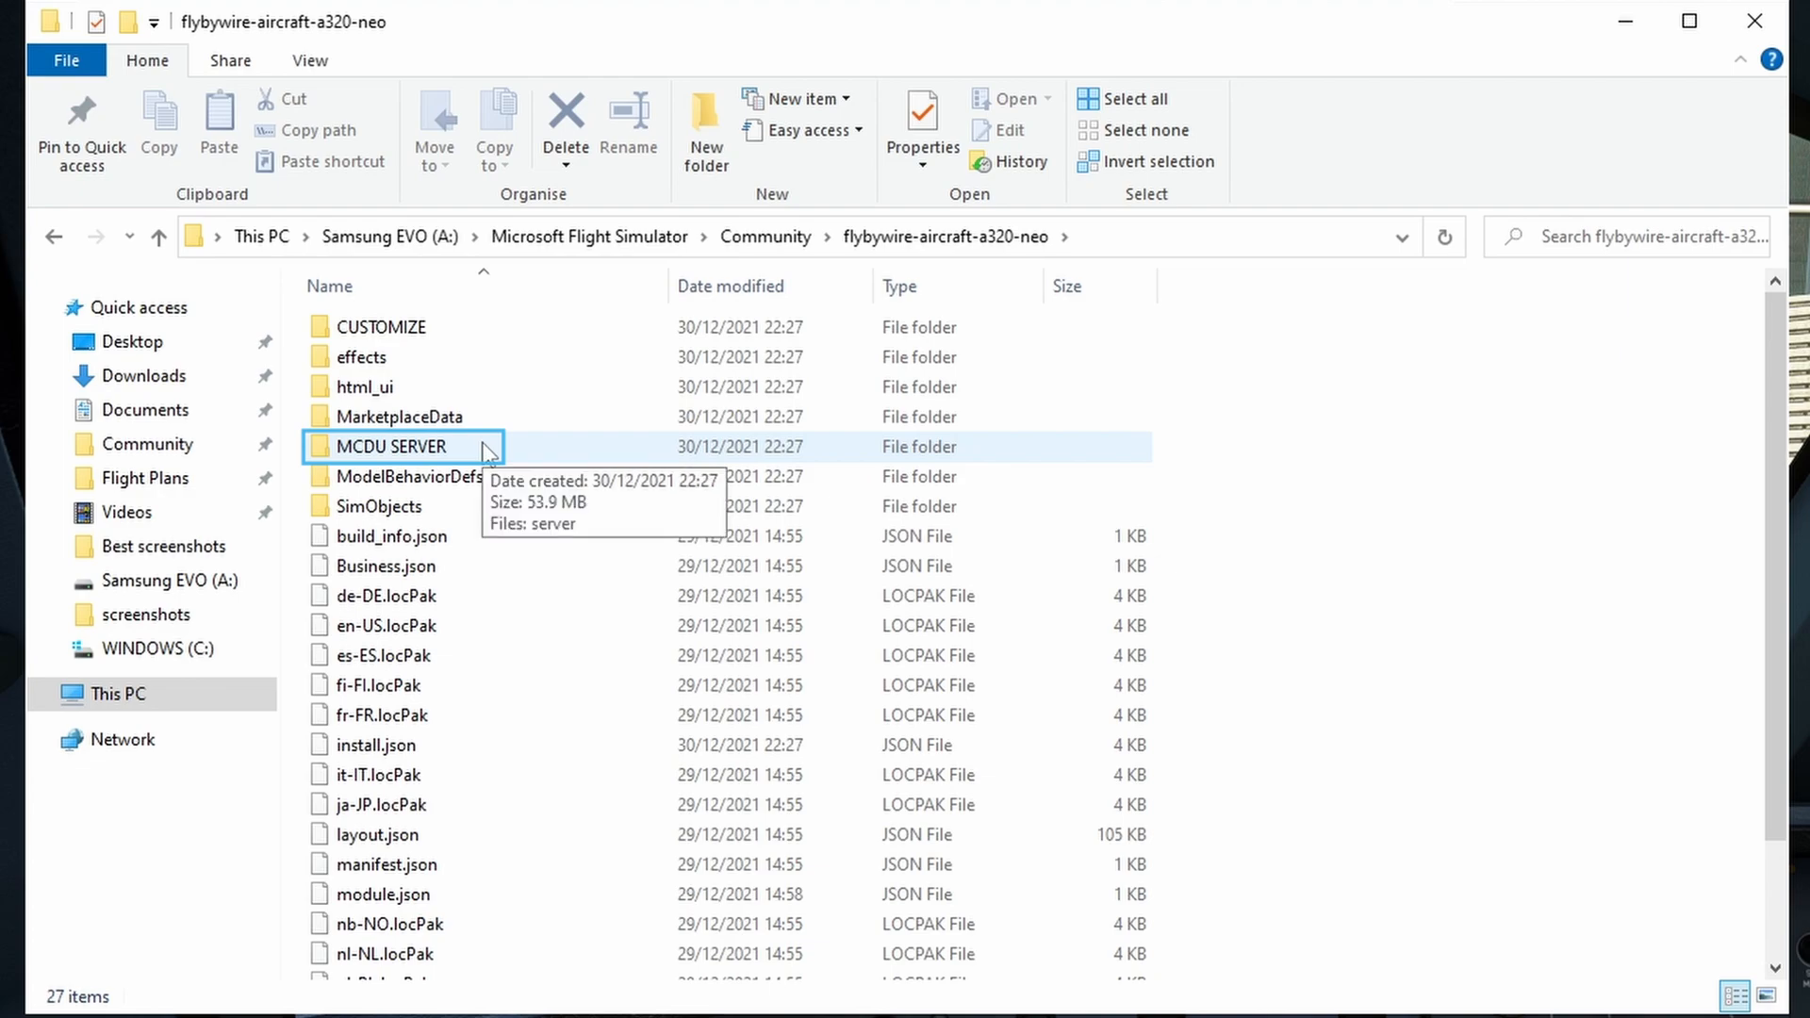
double_click(390, 446)
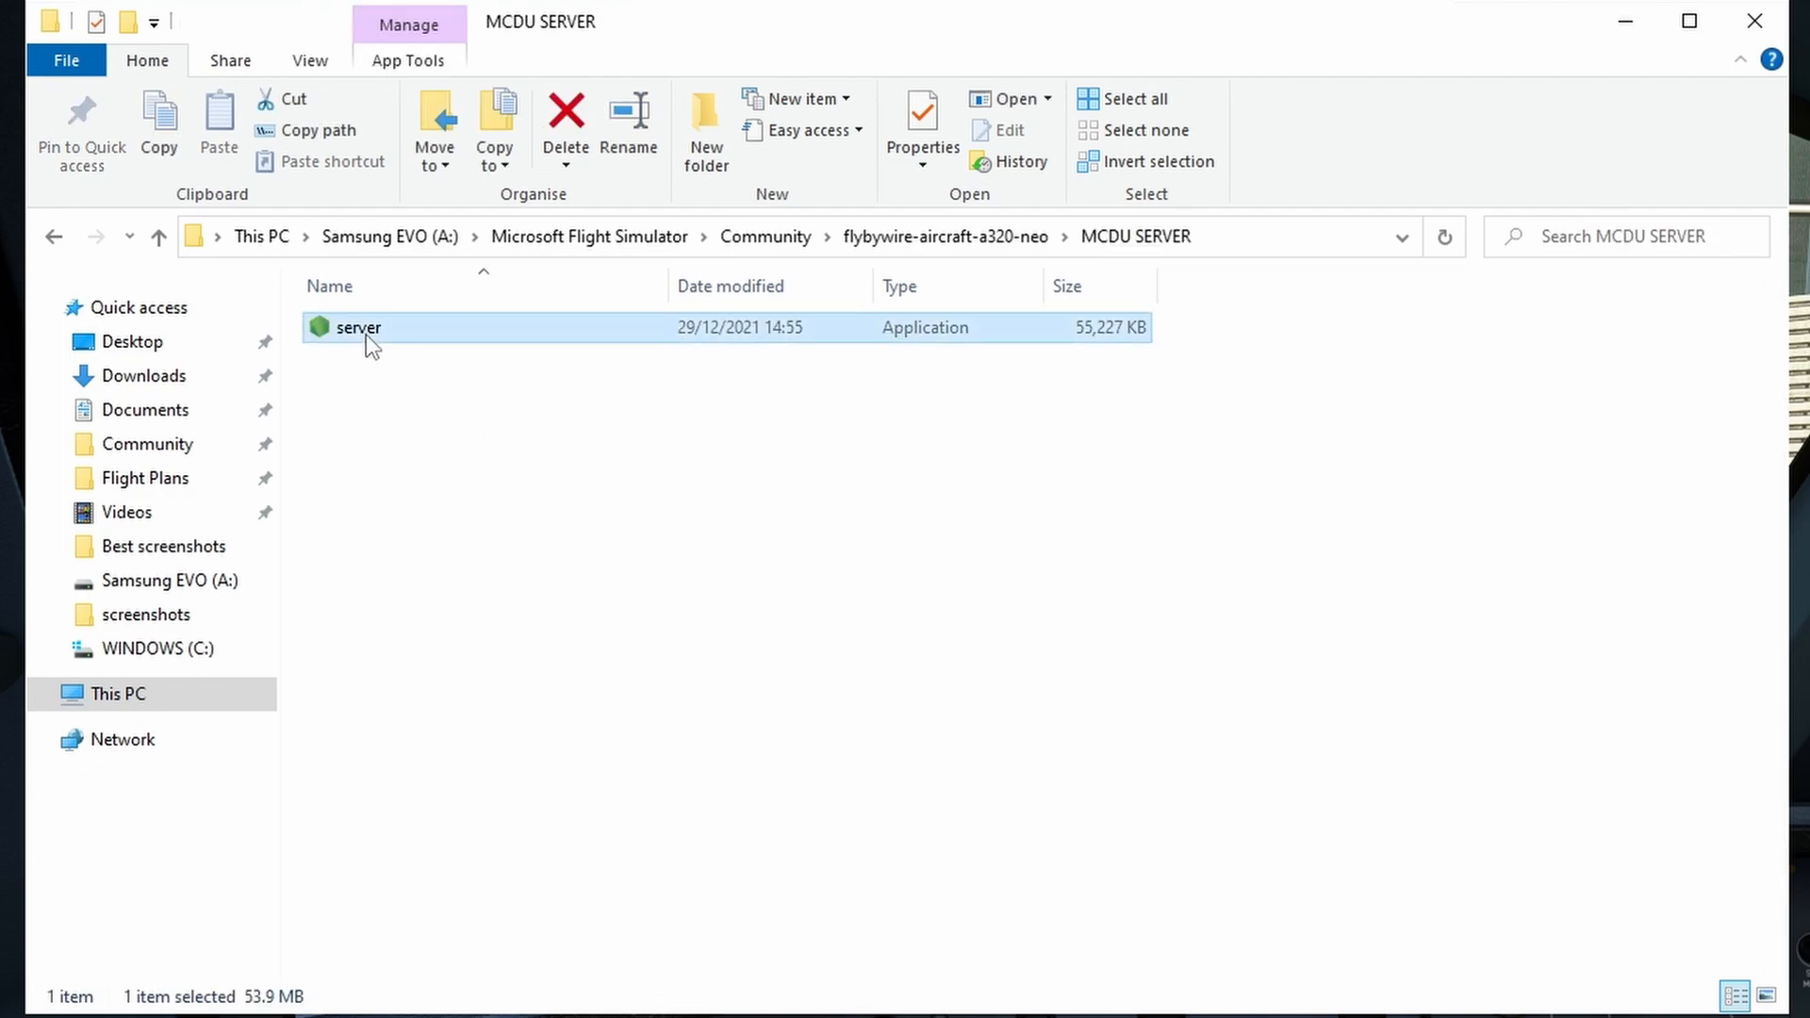
mouse_move(405, 402)
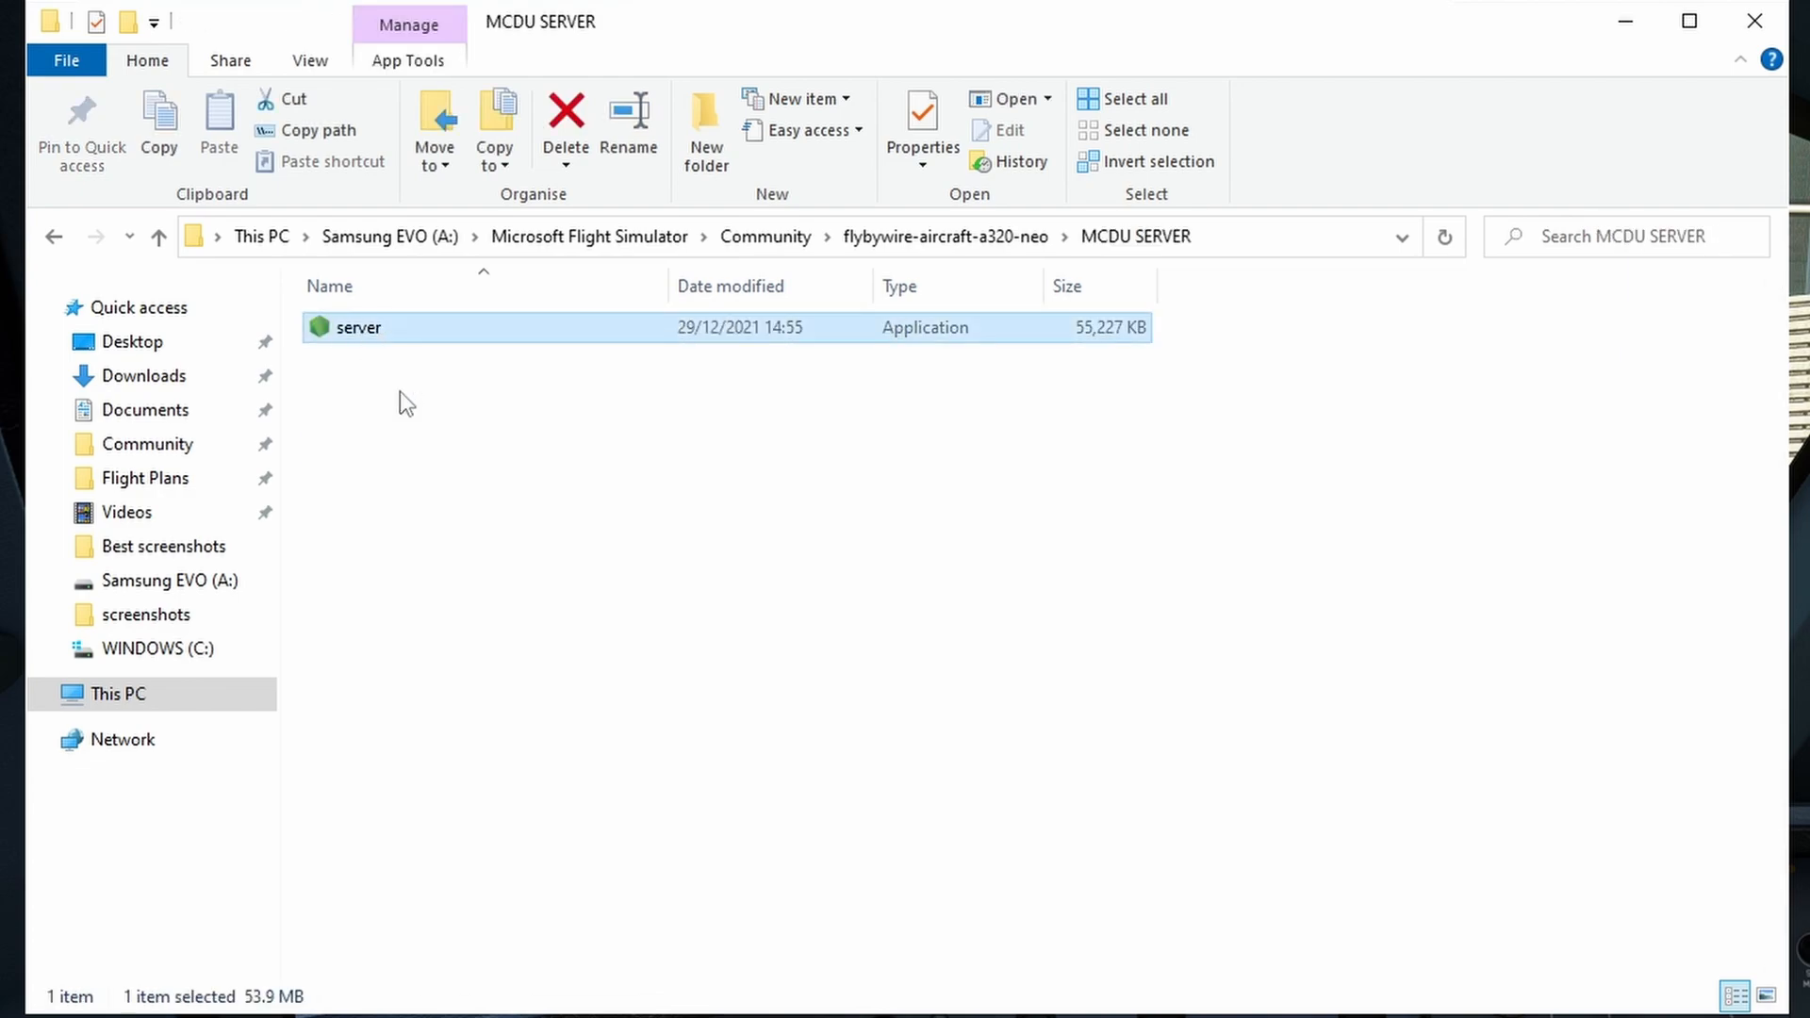
double_click(358, 327)
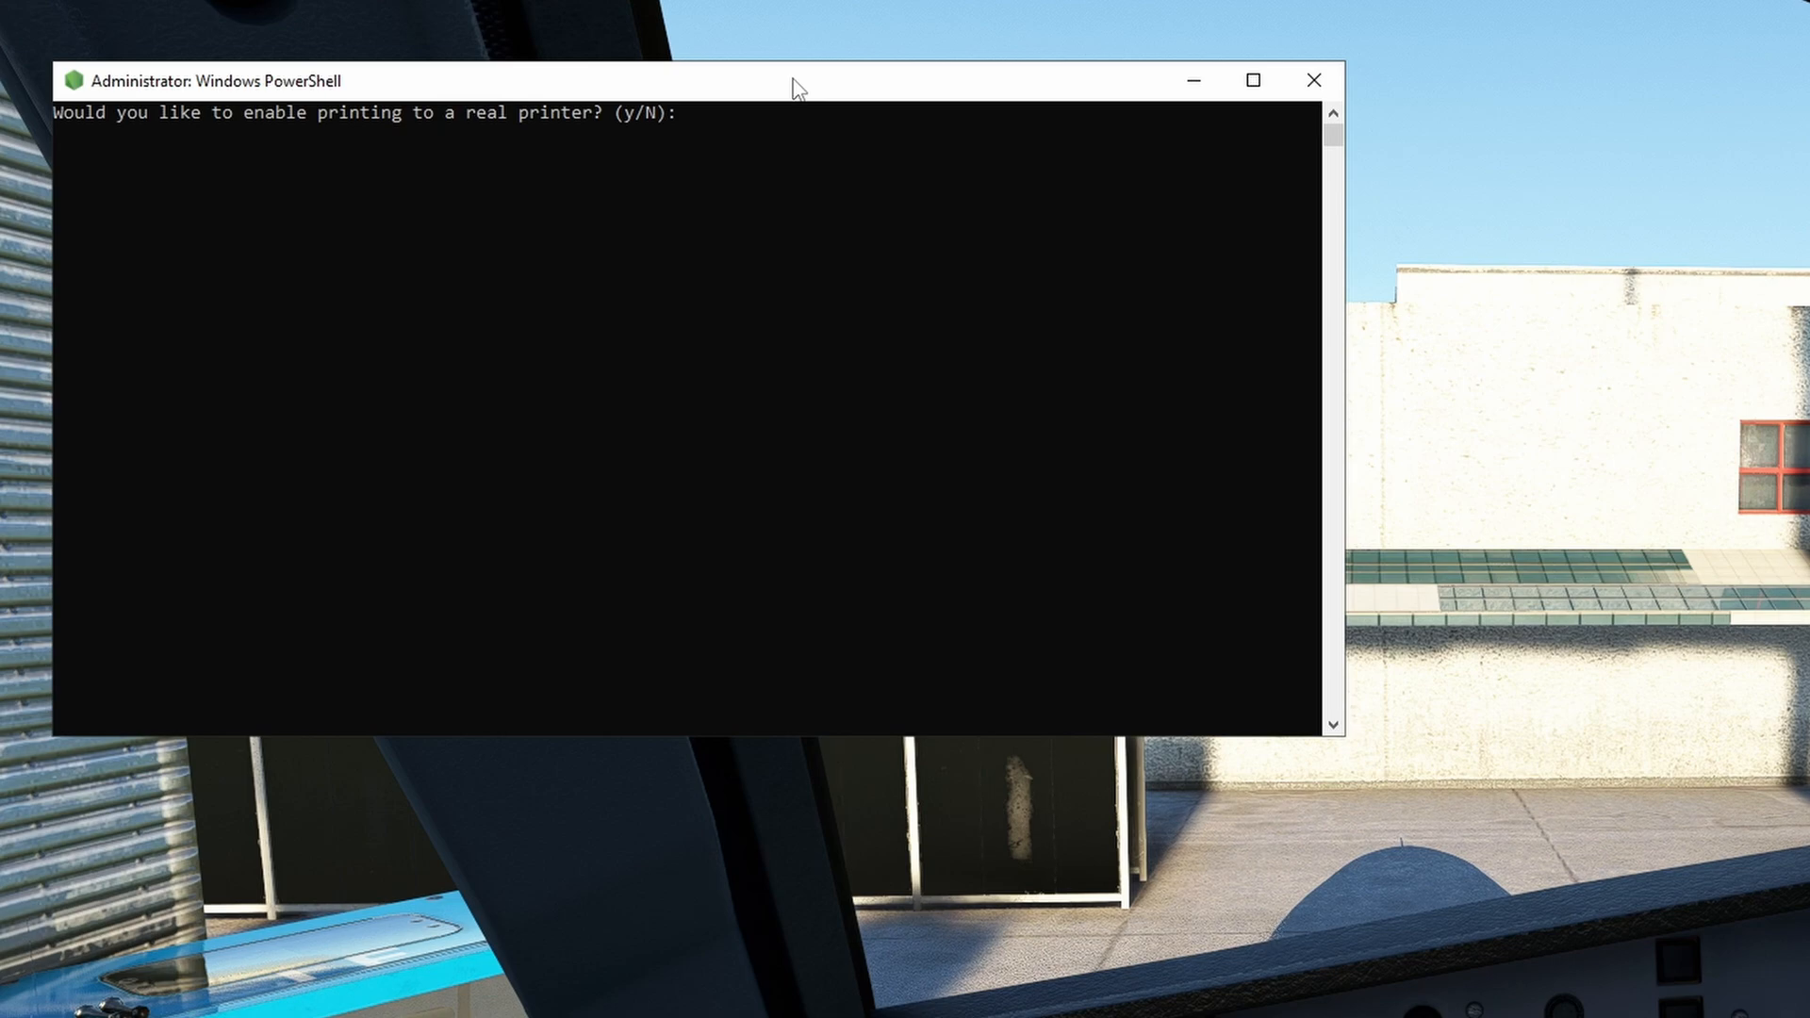
Answer 'n' to the server's real-printer printing prompt.
text(n)
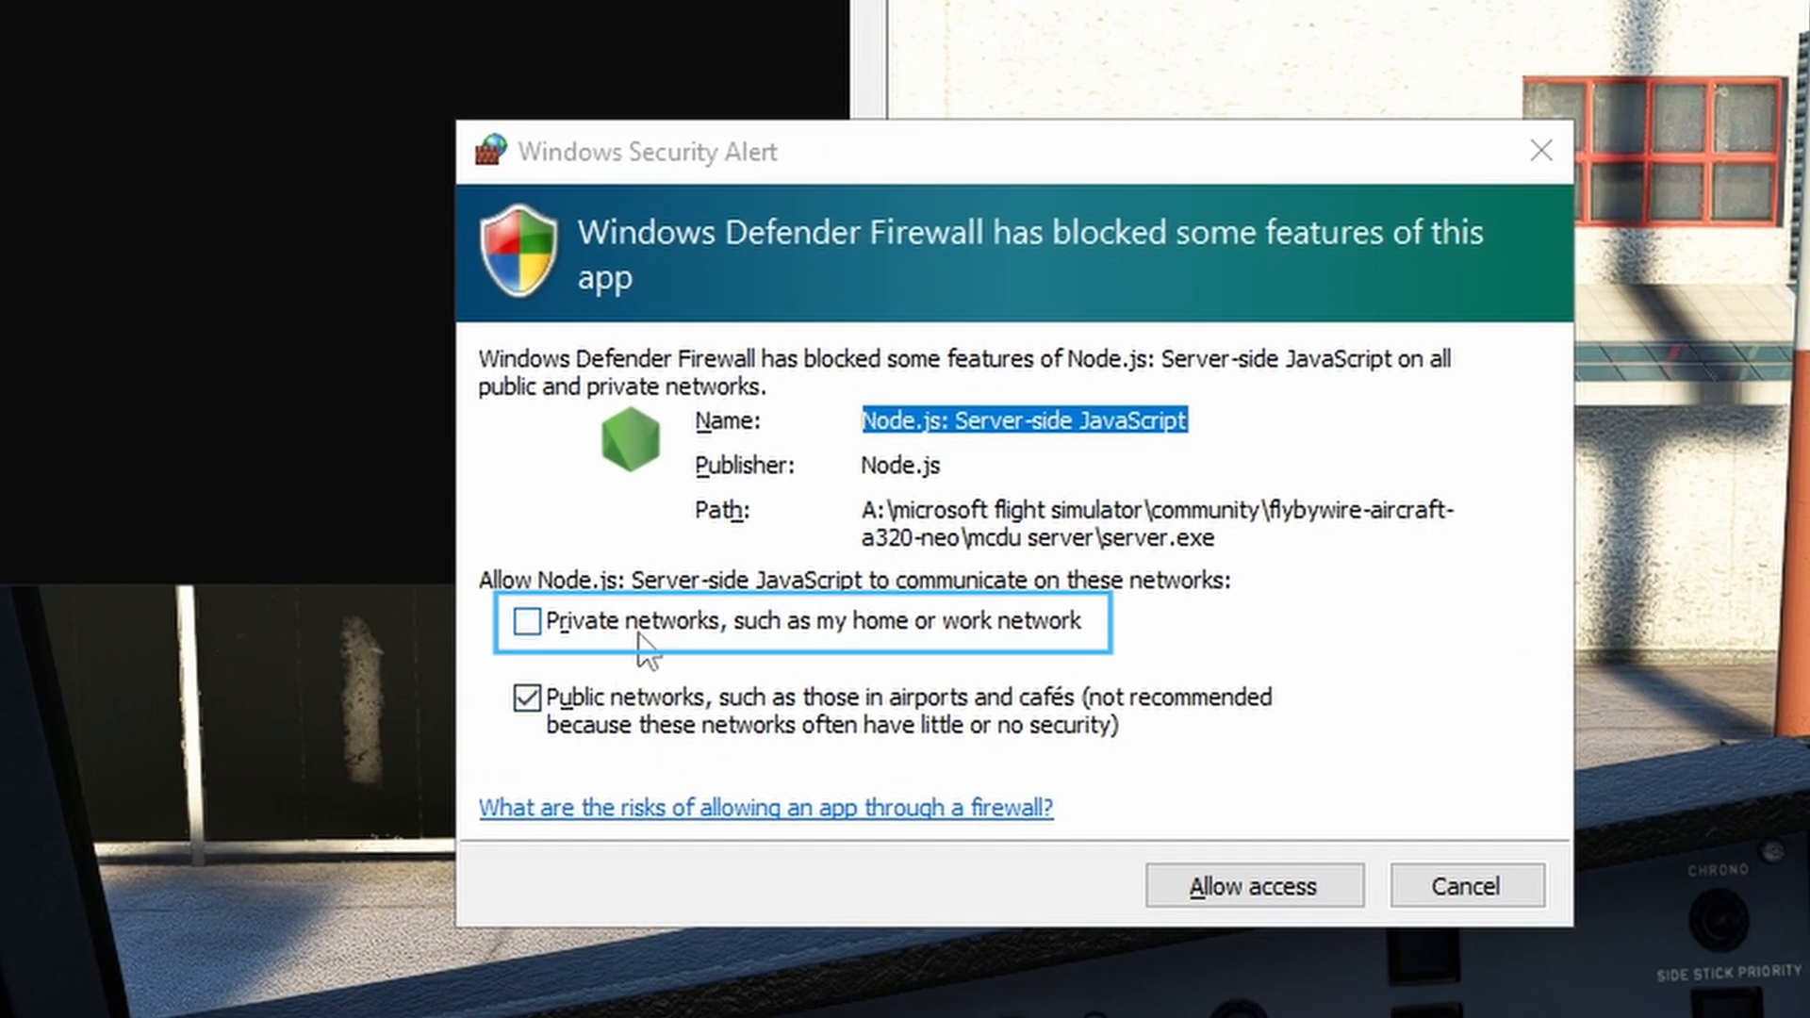
mouse_move(688, 633)
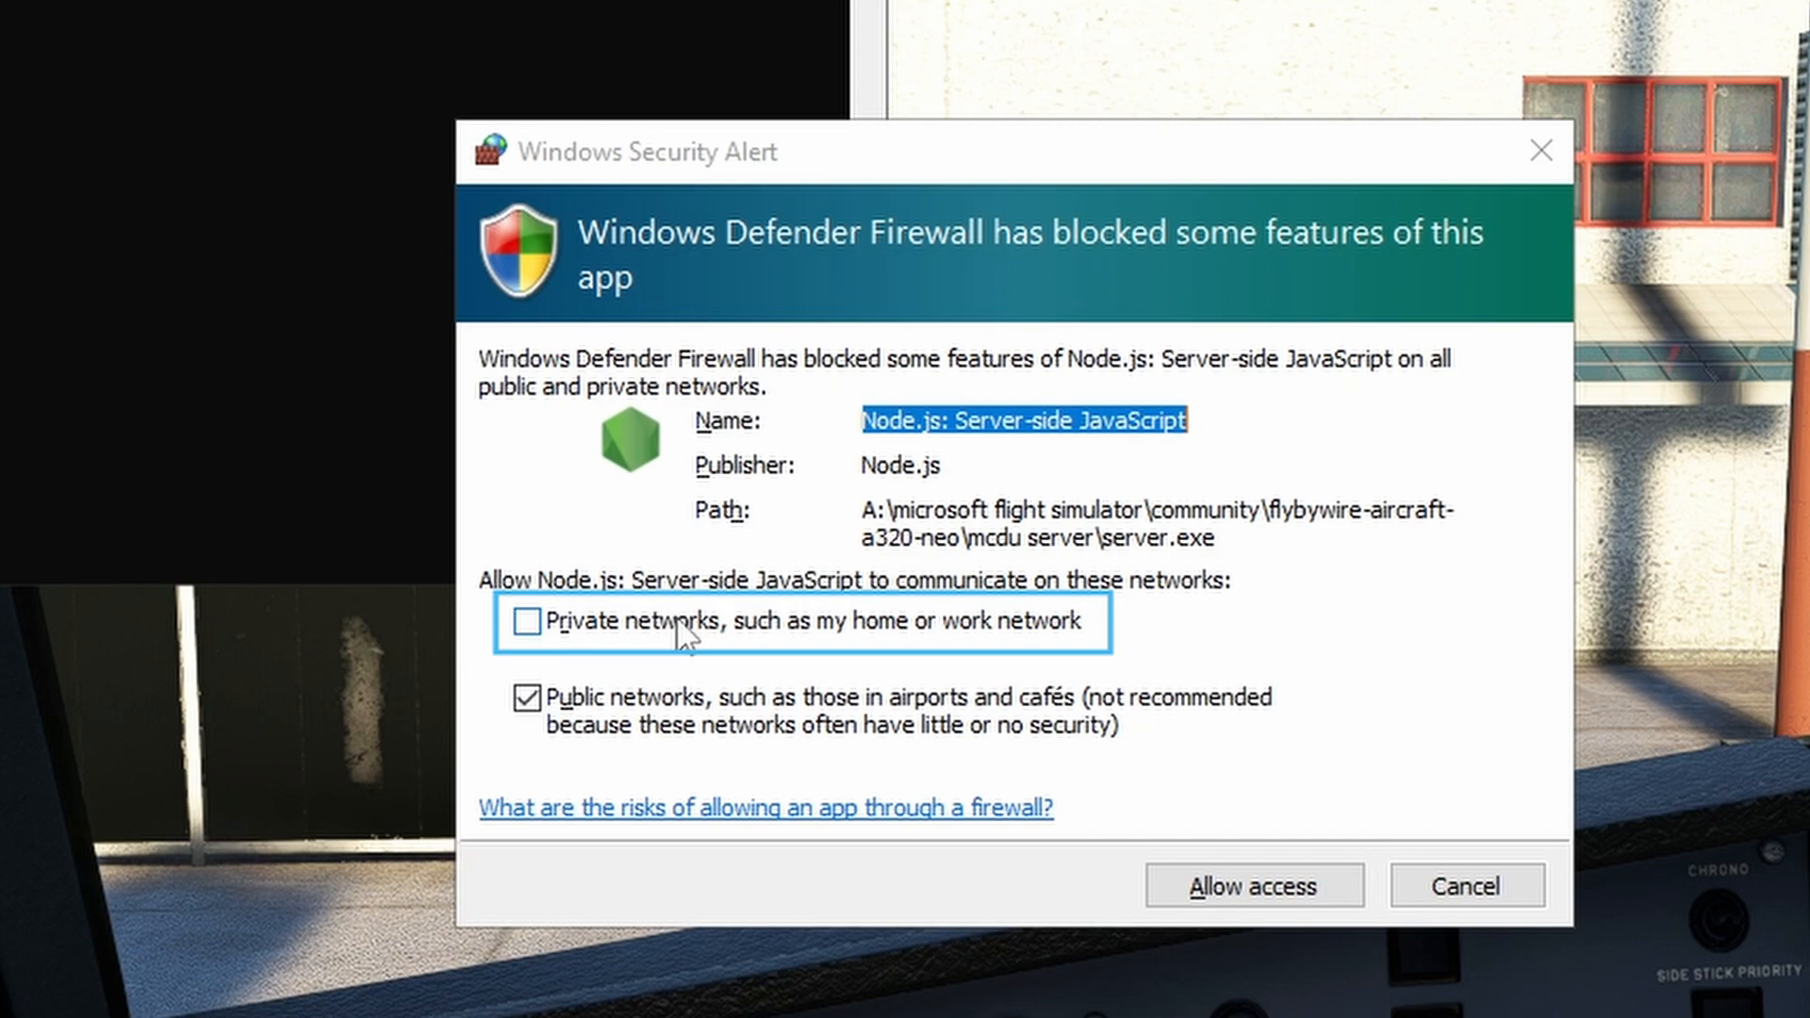
Allow Node.js firewall access on private and public networks.
click(526, 621)
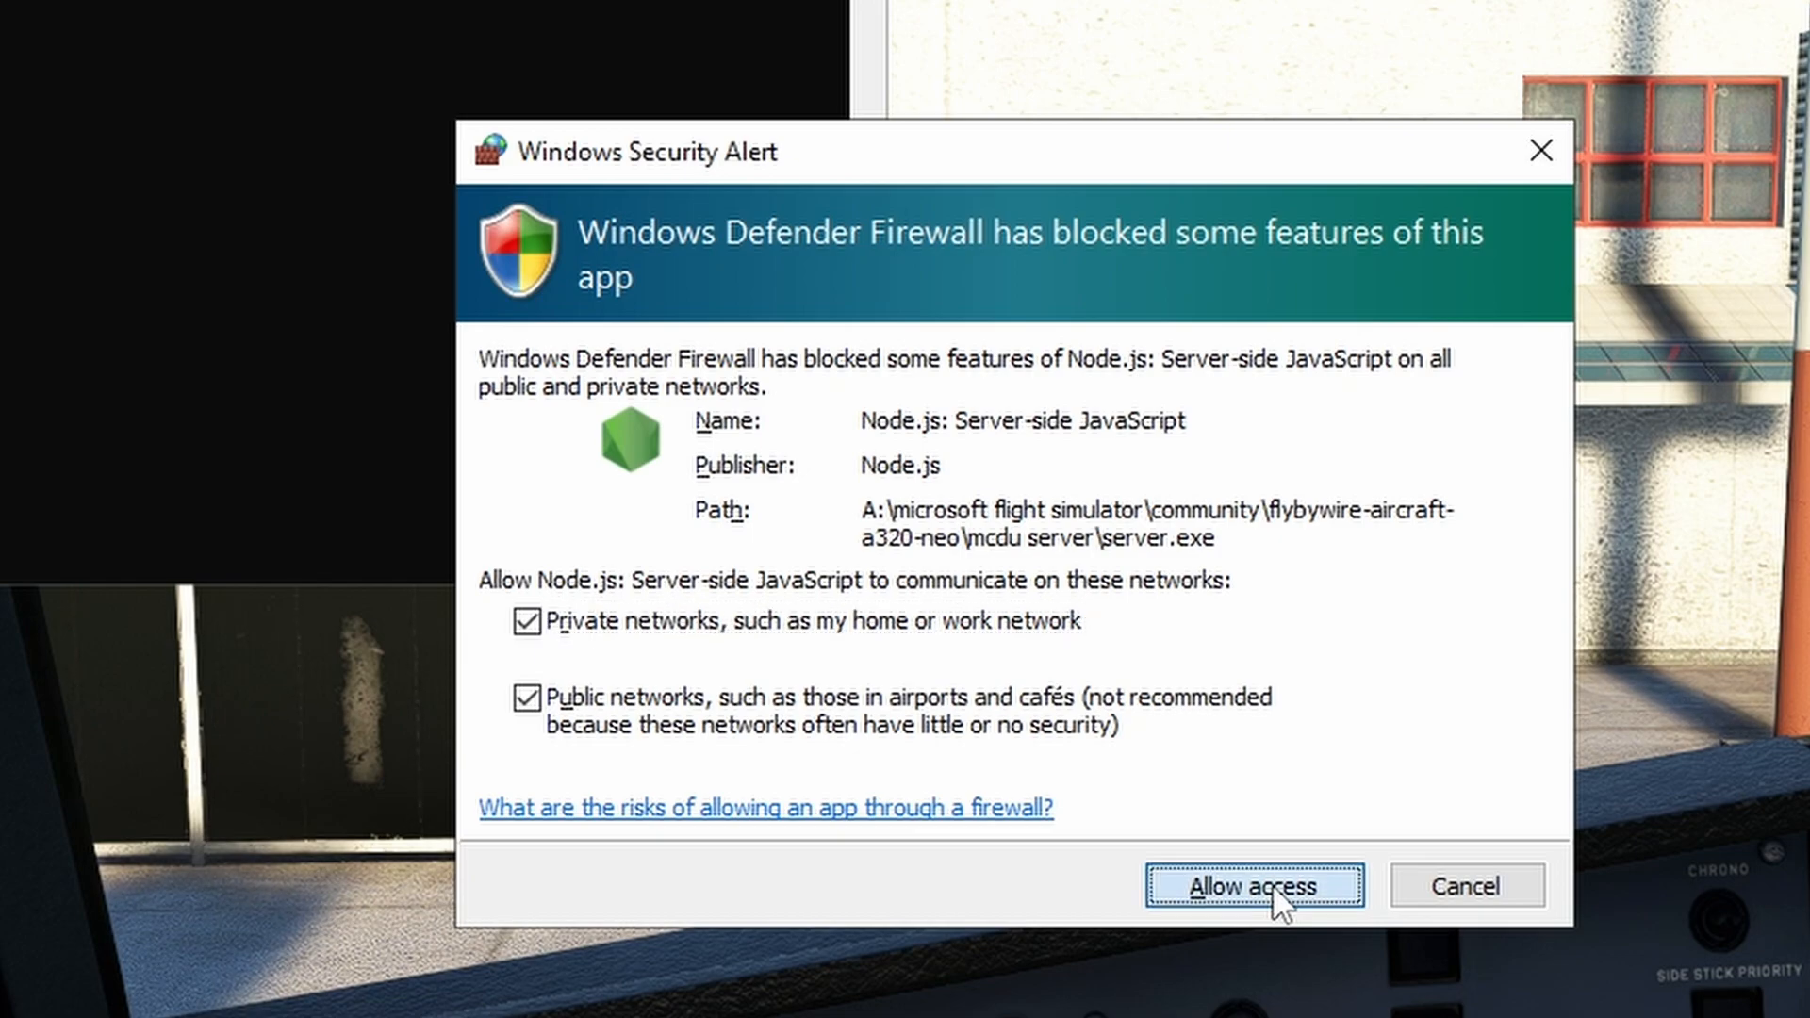
click(1254, 885)
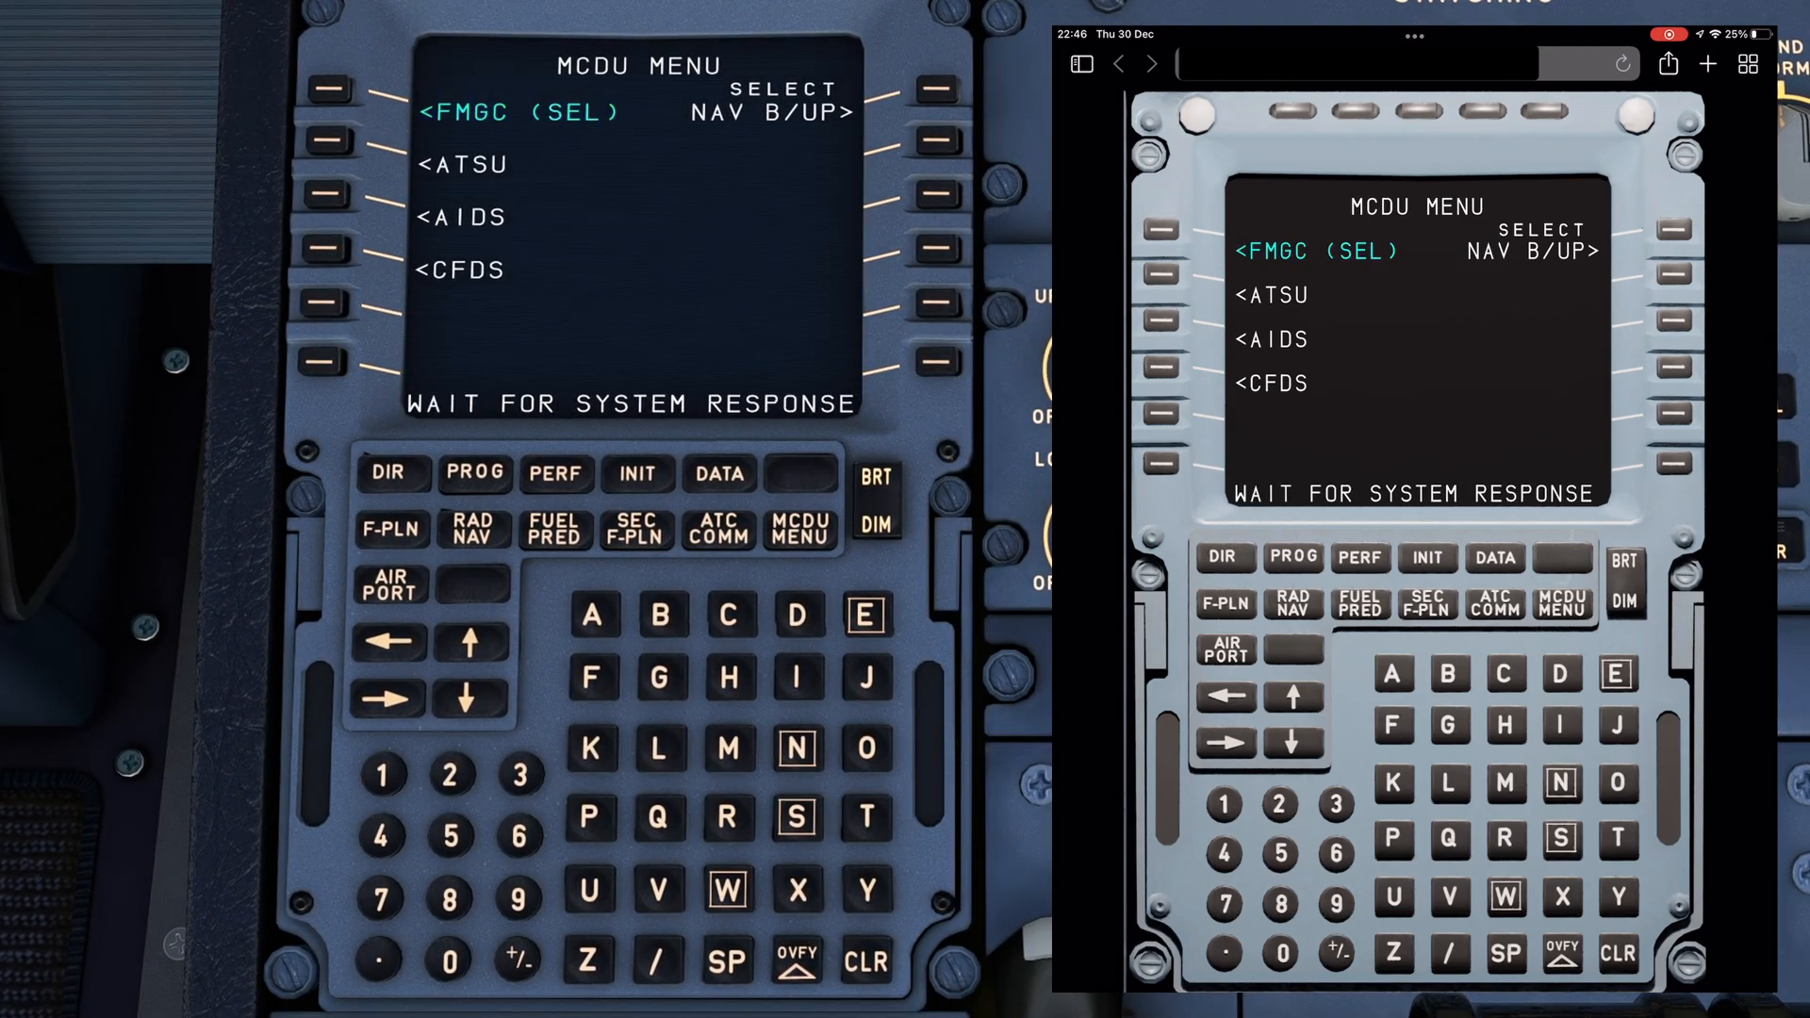
Select <FMGC on the MCDU MENU to show the INIT page on cockpit and tablet.
click(636, 473)
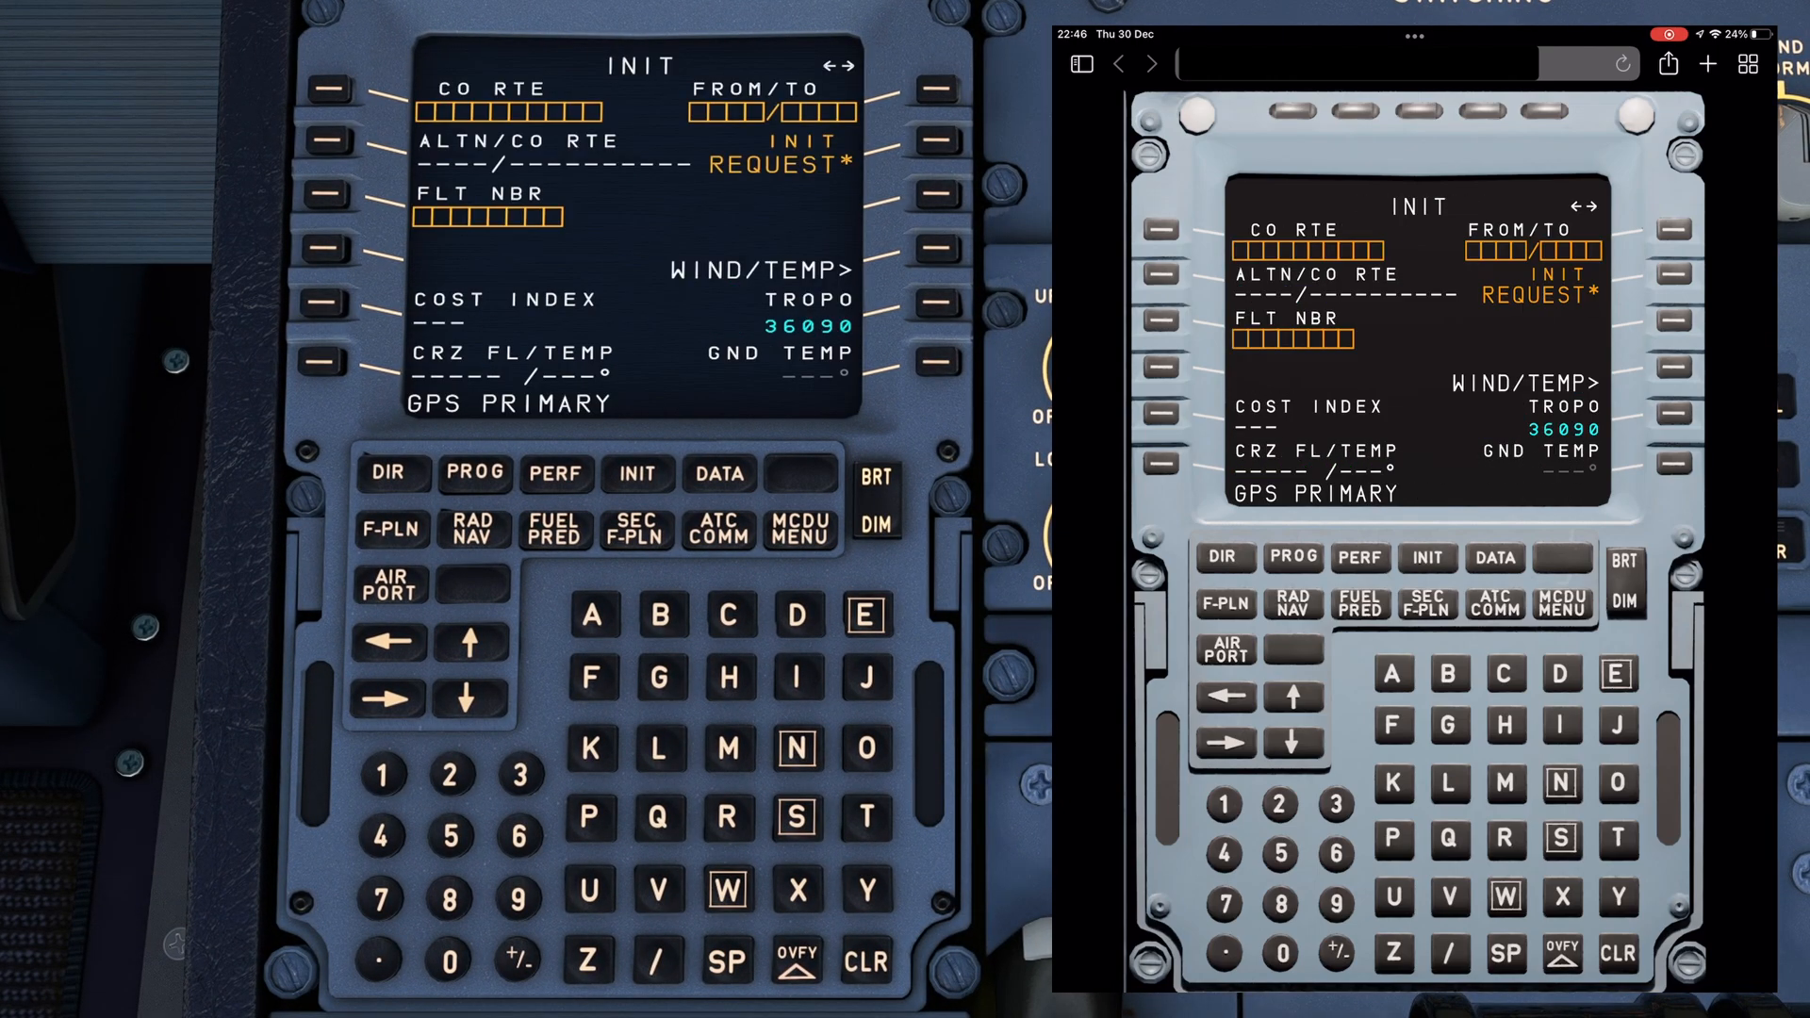